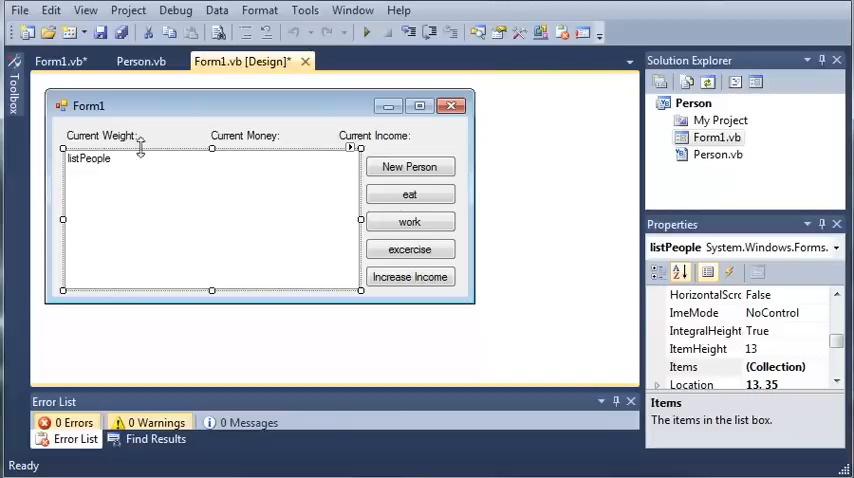
Select the New Person button to see its properties, then show Form1's code.
click(410, 166)
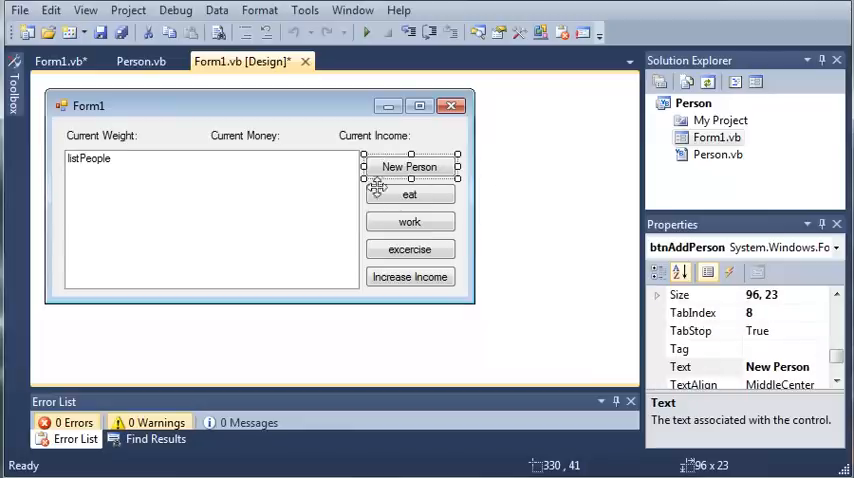
mouse_move(420, 302)
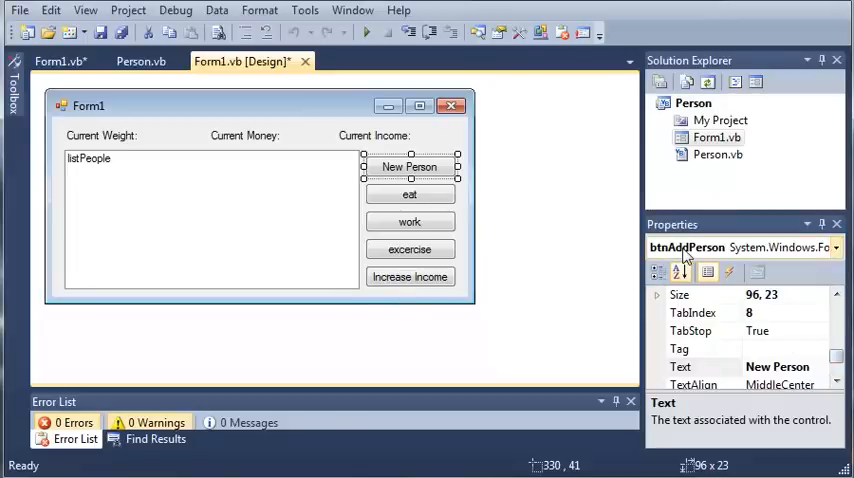
click(56, 60)
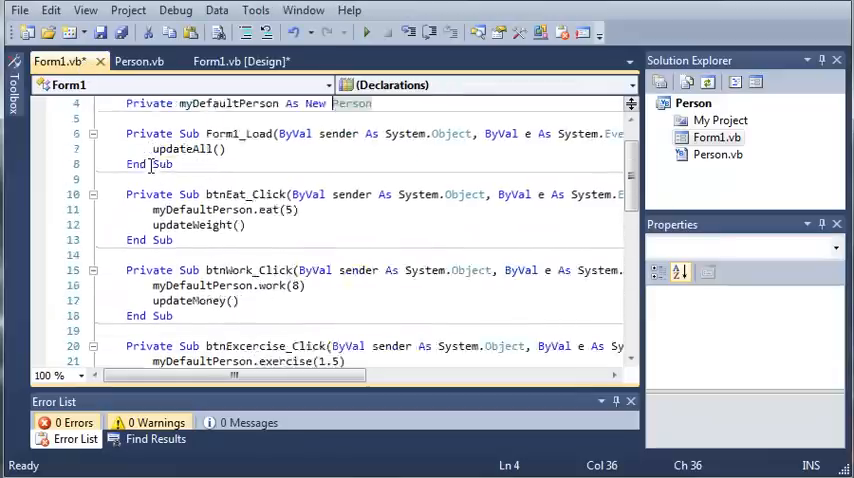
scroll(down, 3)
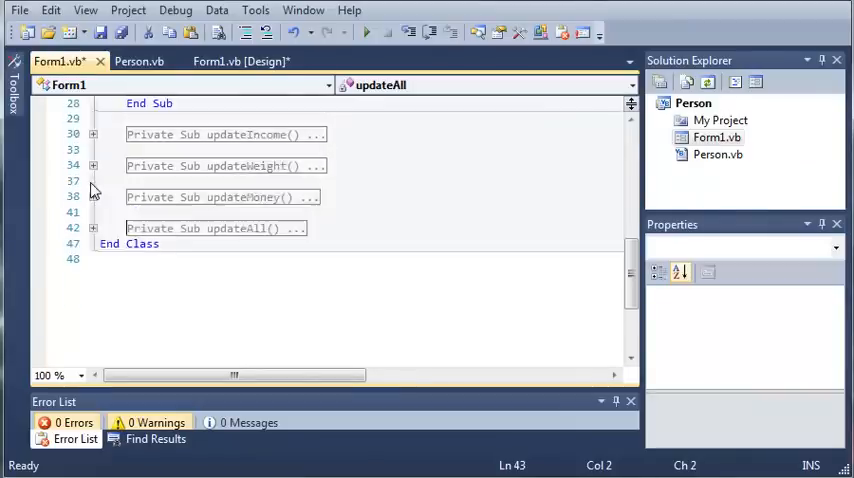
scroll(up, 3)
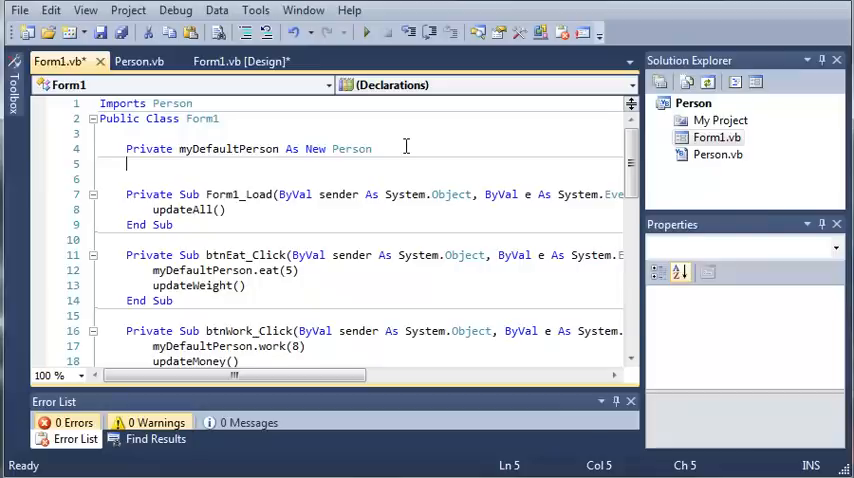
Declare Private myPeople under myDefaultPerson, completing it with IntelliSense.
text(Private m)
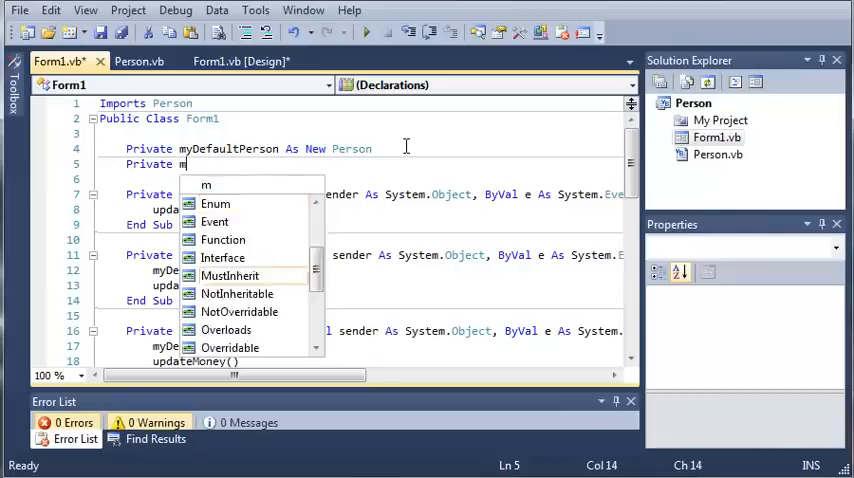
text(yPeopl)
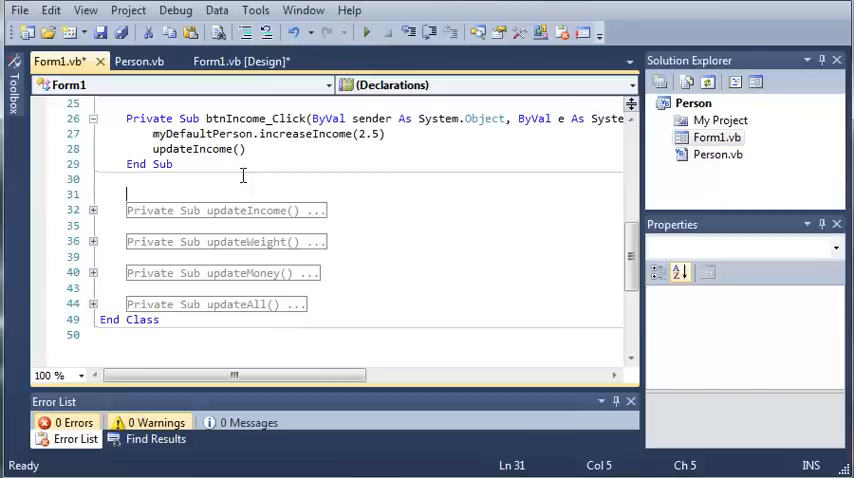
Start the signature Private Sub addPerson(ByVal pname As String) below btnIncome_Click.
text(Private)
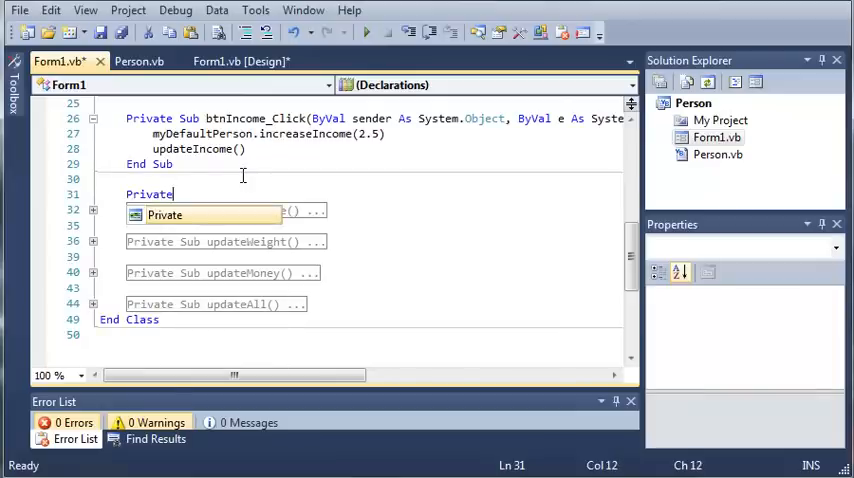
text(Sub add)
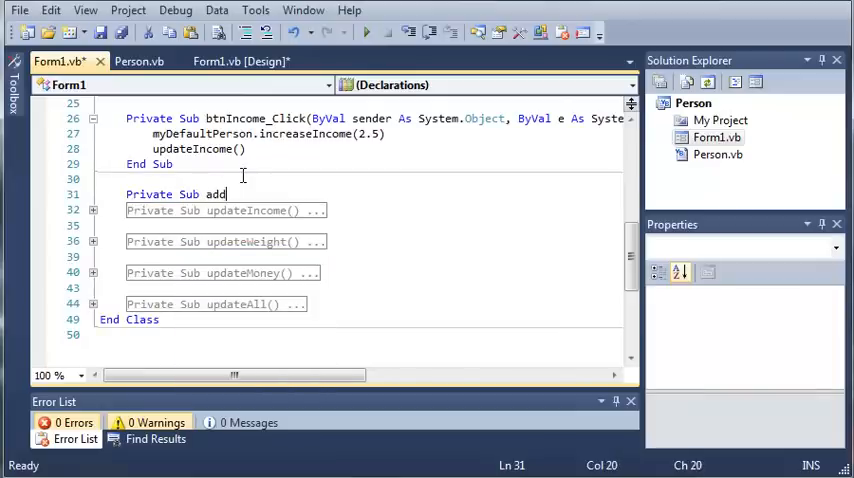
text(Person()
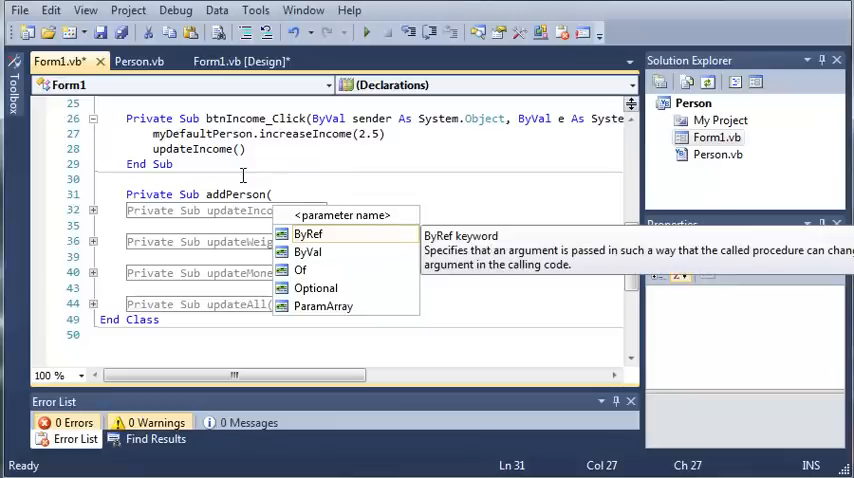
text(ByVal)
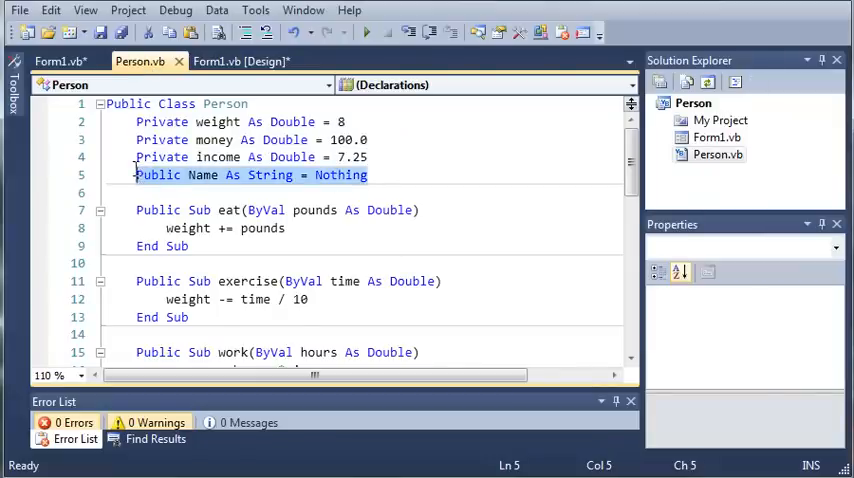
mouse_move(128, 176)
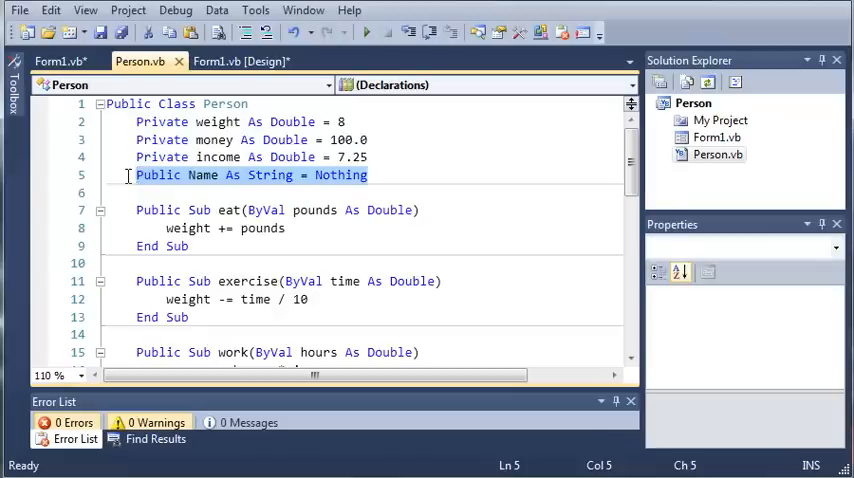
In addPerson, declare Dim myNewPerson As New Person.
click(58, 60)
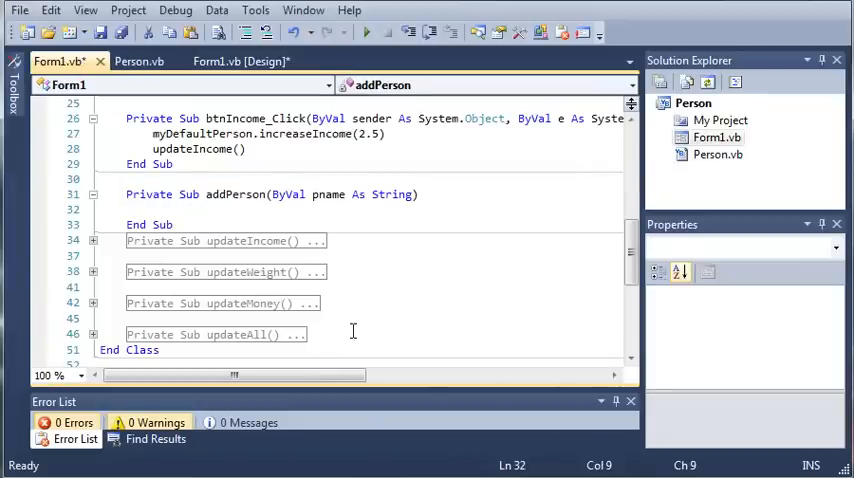
mouse_move(288, 216)
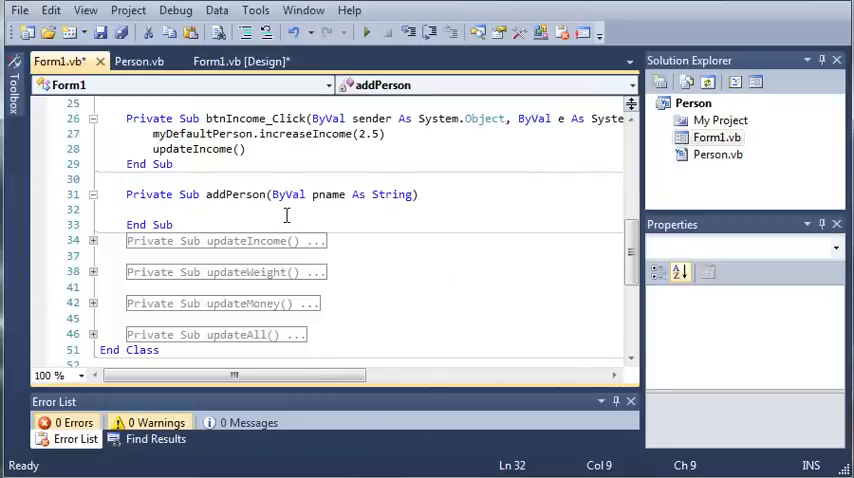
text(Dim)
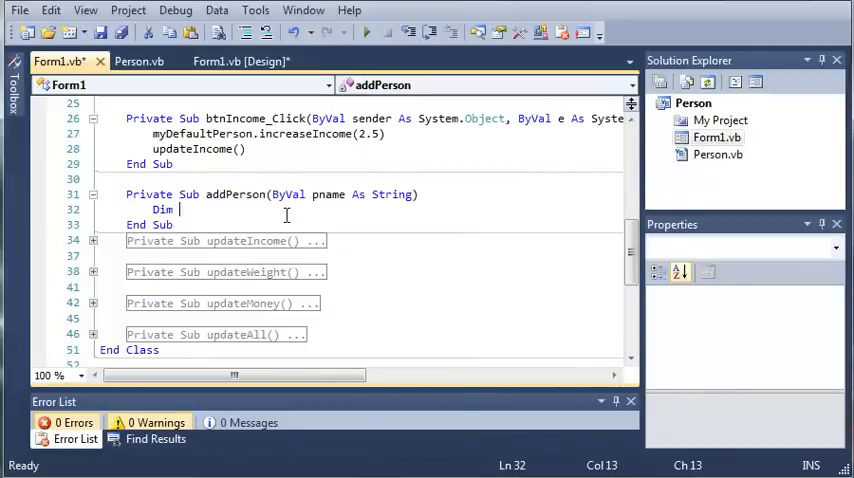
text(m)
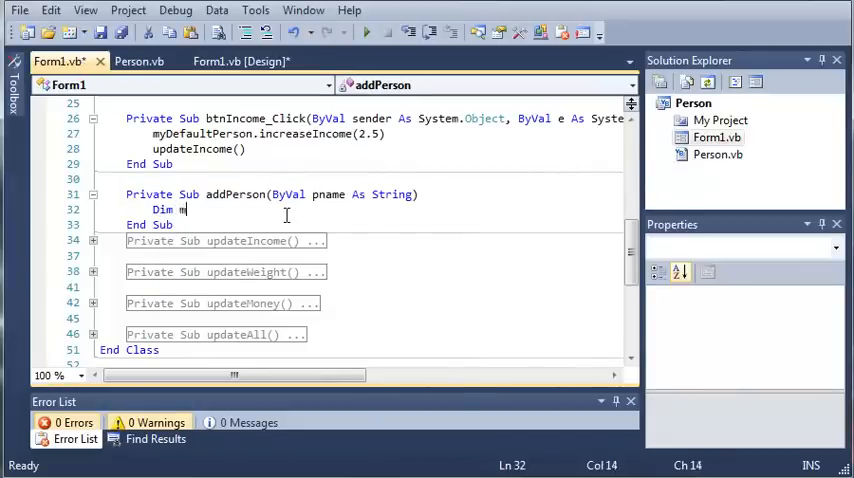
text(yNewP)
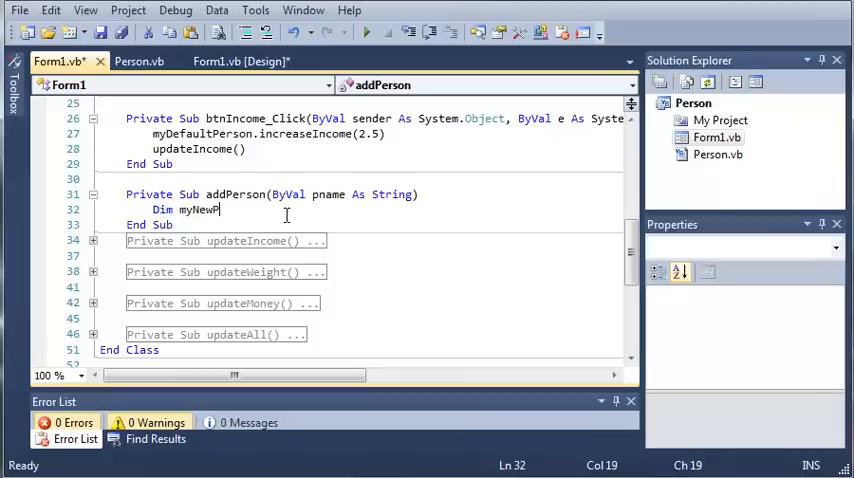
text(As New Person)
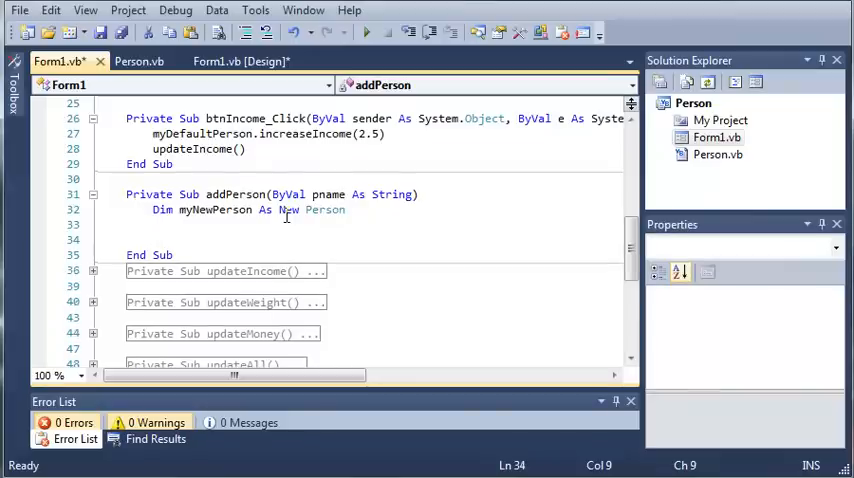
Set myNewPerson.Name = pname inside addPerson.
text(myNewPer)
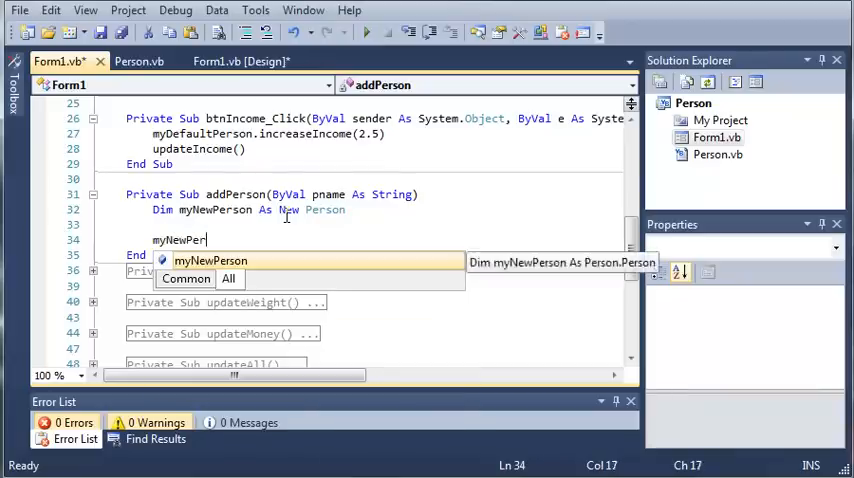
text(son)
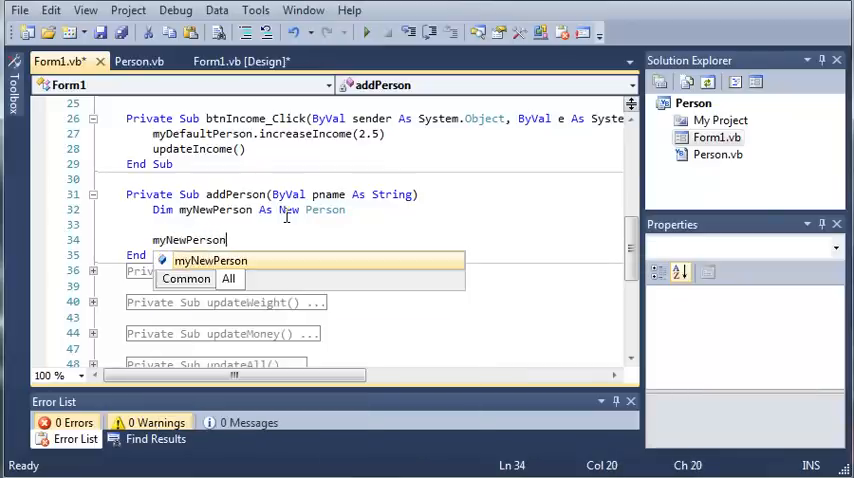
text(.Name =)
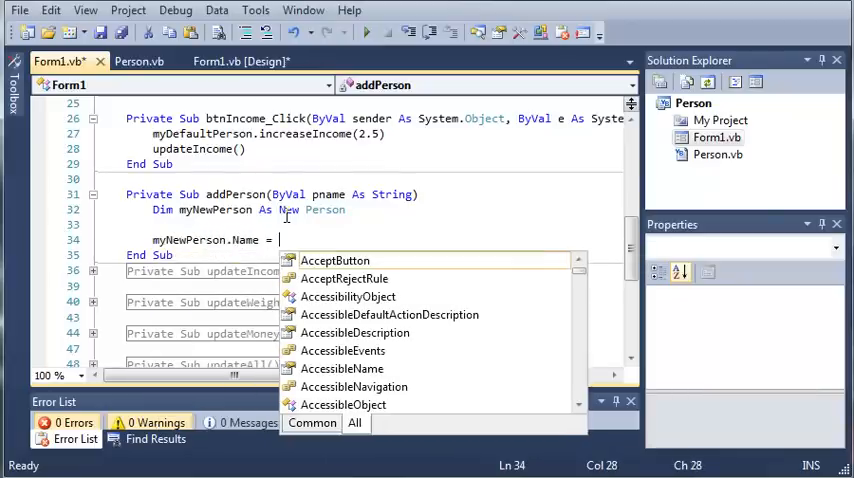
text(pname)
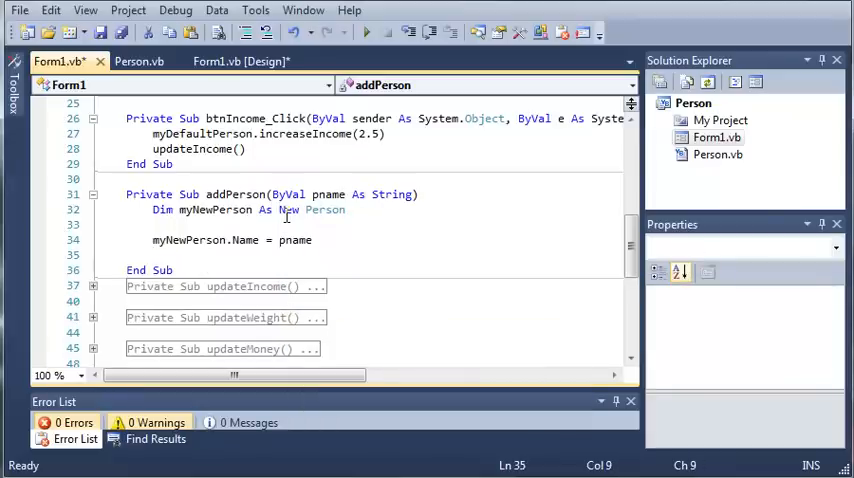
click(128, 224)
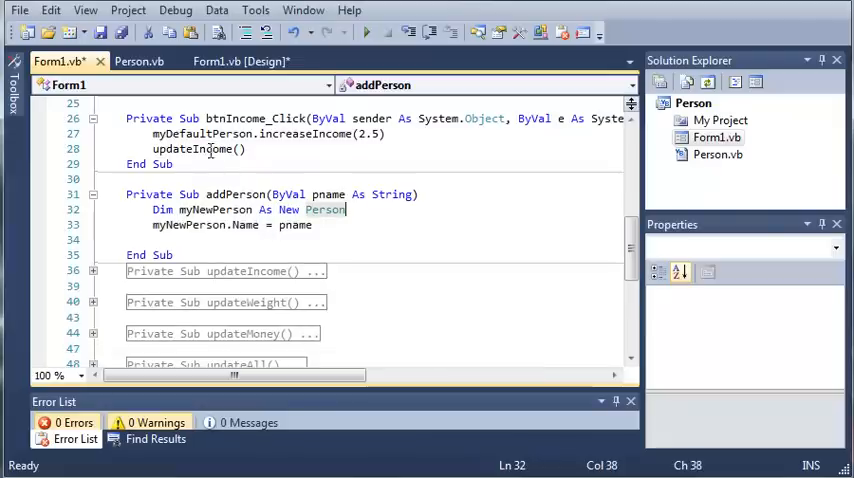
After checking Person.vb, add myPeople.Add(myNewPerson) to addPerson.
click(140, 60)
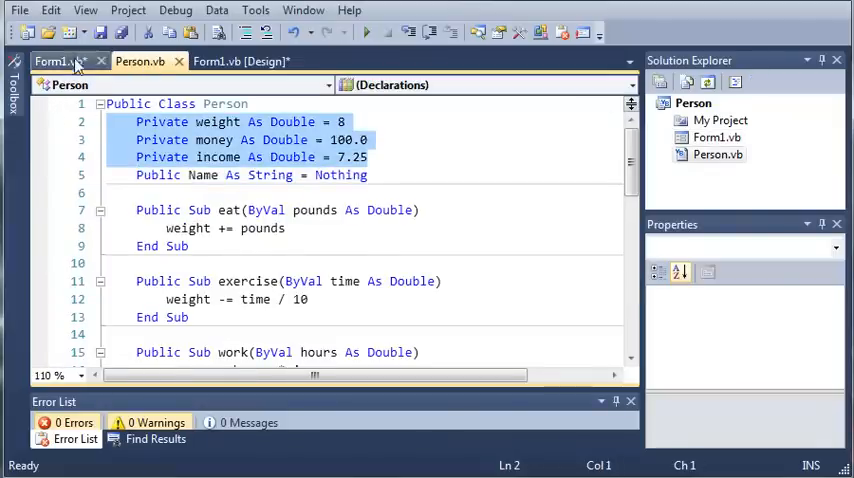
click(56, 60)
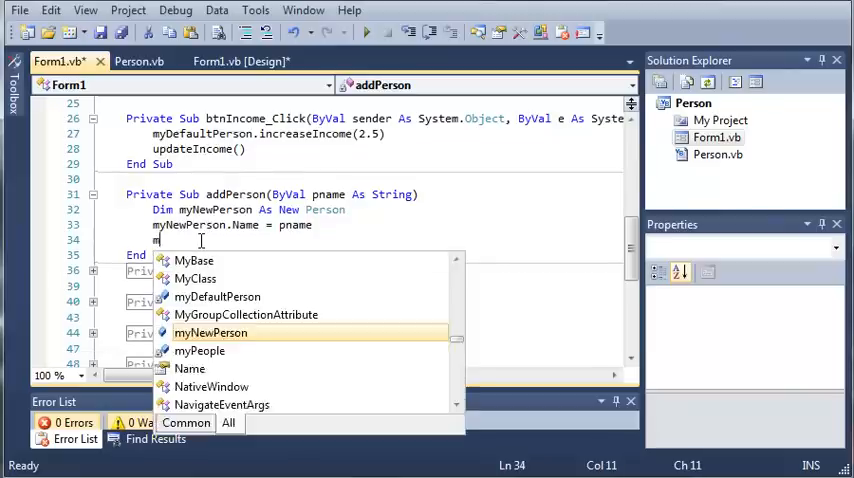
text(myNewPerson)
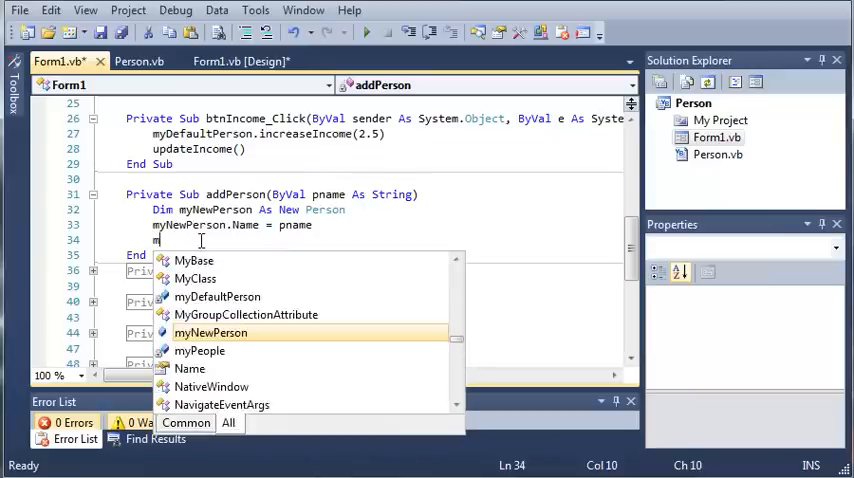
text(yPeople.Add()
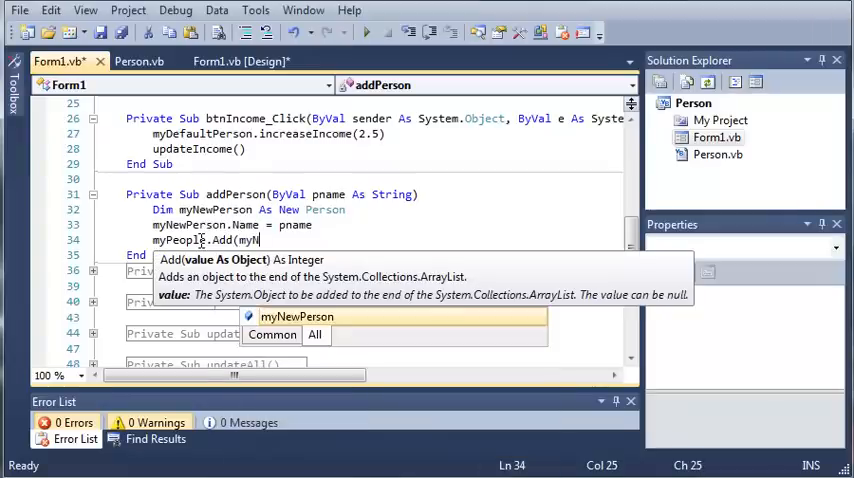
text(myNewPerson))
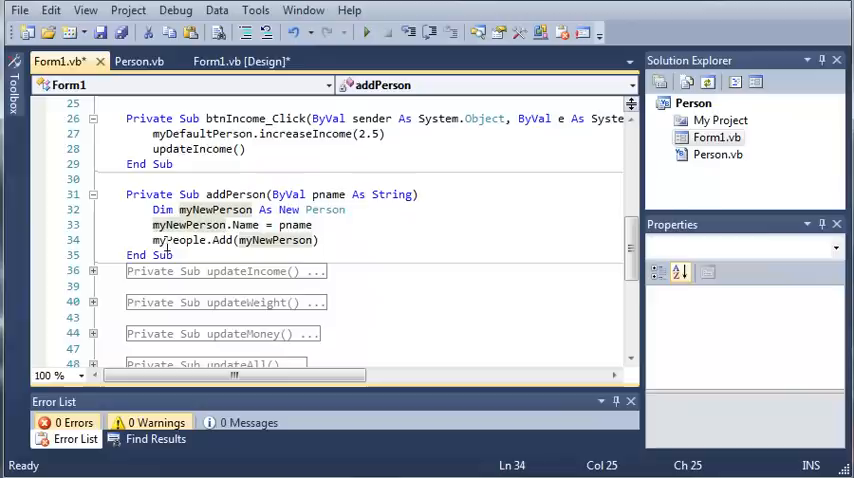
click(240, 60)
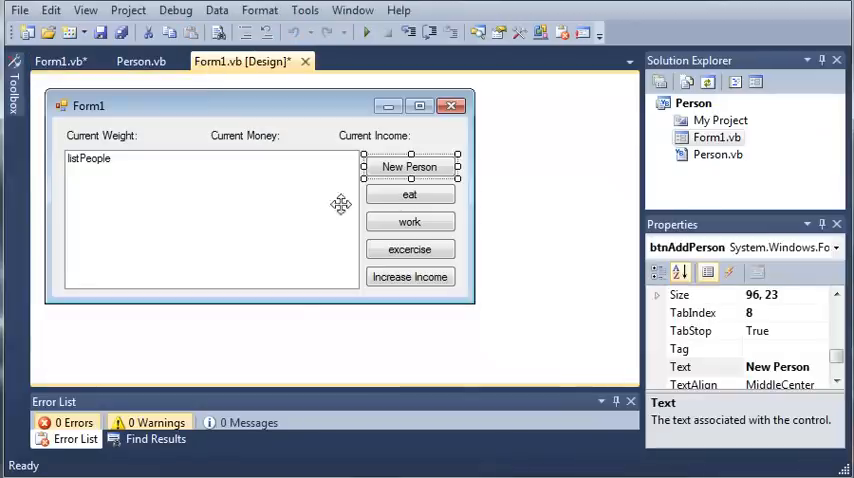
Create btnAddPerson_Click and begin an InputBox call with the prompt text.
double_click(408, 166)
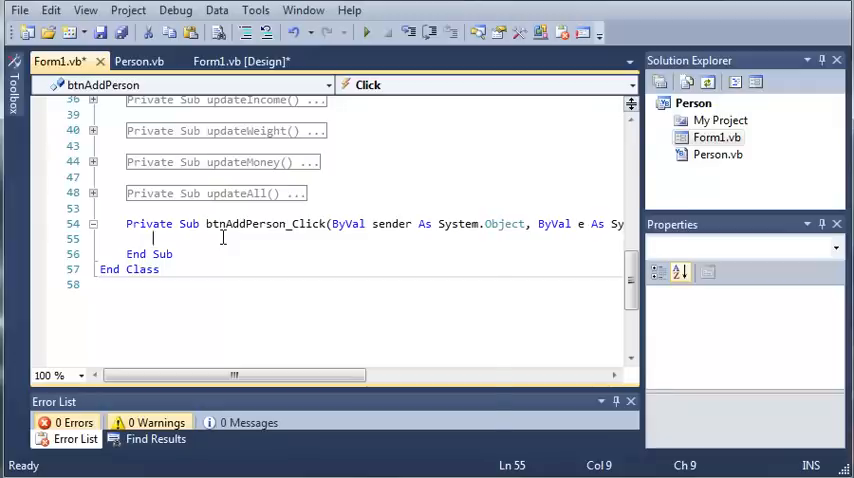
text(InputBox)
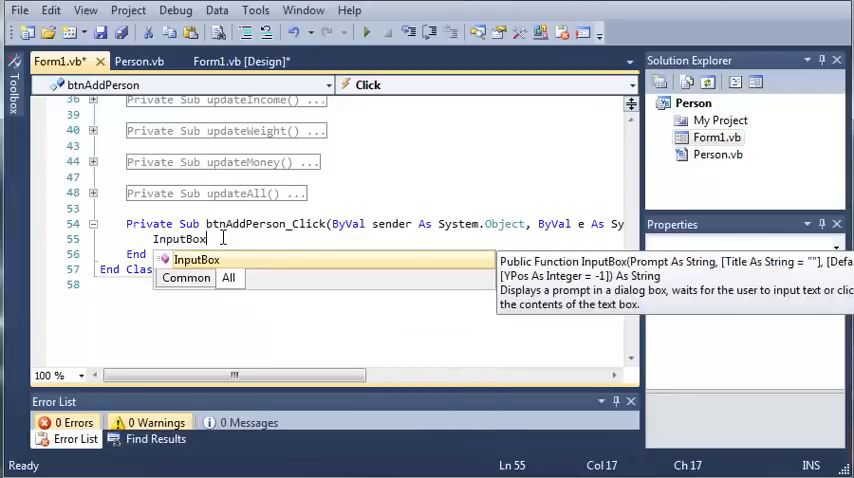
text(()
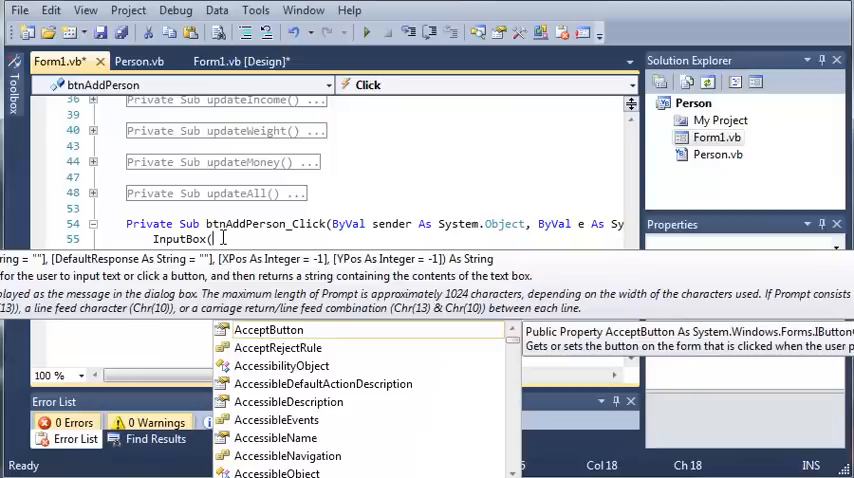
text(")
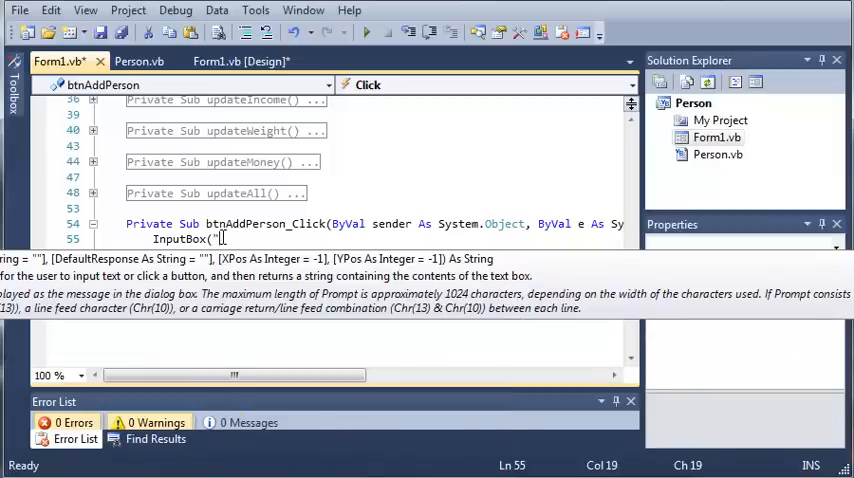
text(Please enter a)
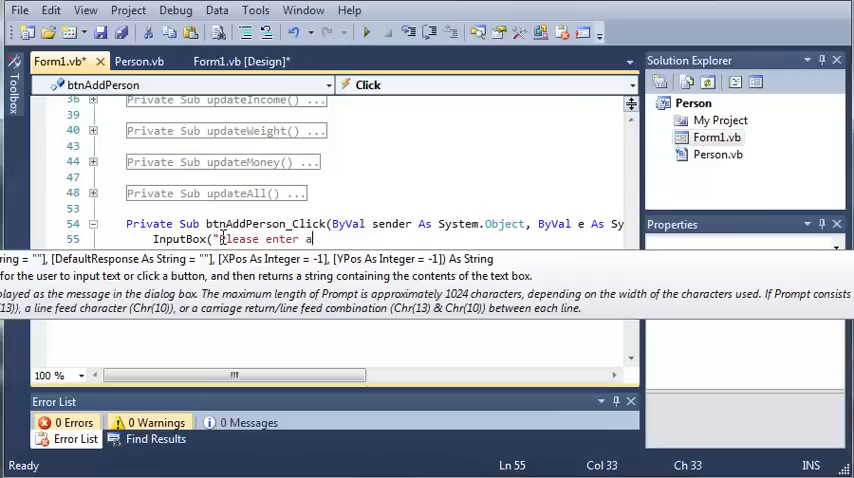
Finish InputBox("Please enter a name for your person.", "Name", "John Doe").
text(name for you)
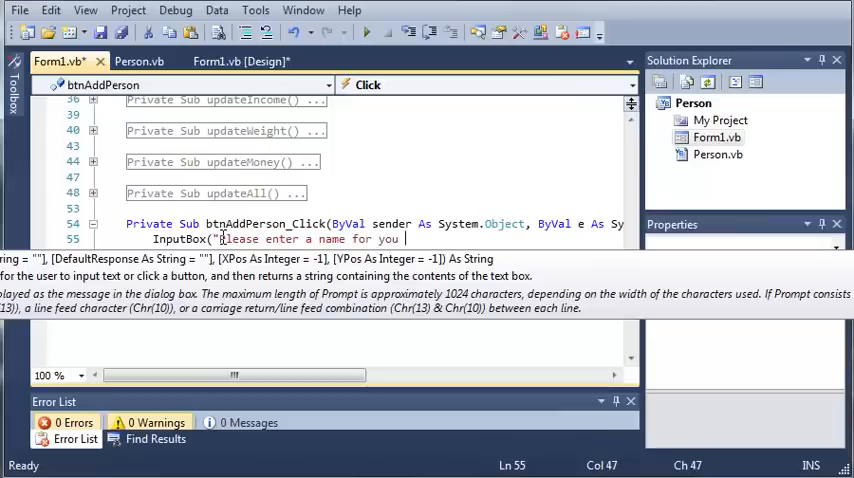
text(person.)
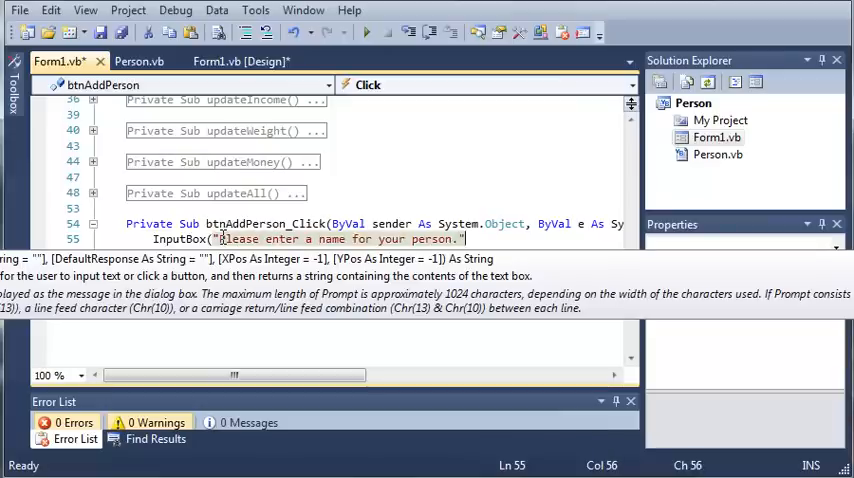
text(, ")
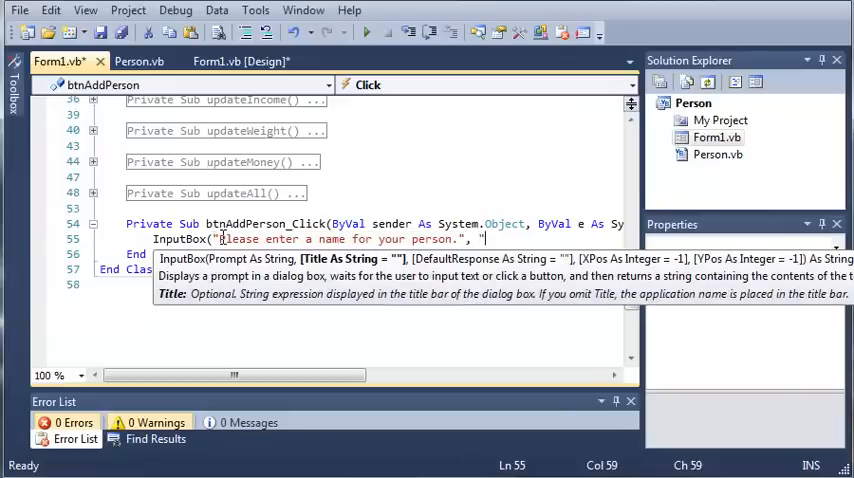
text(Name", "John Doe")
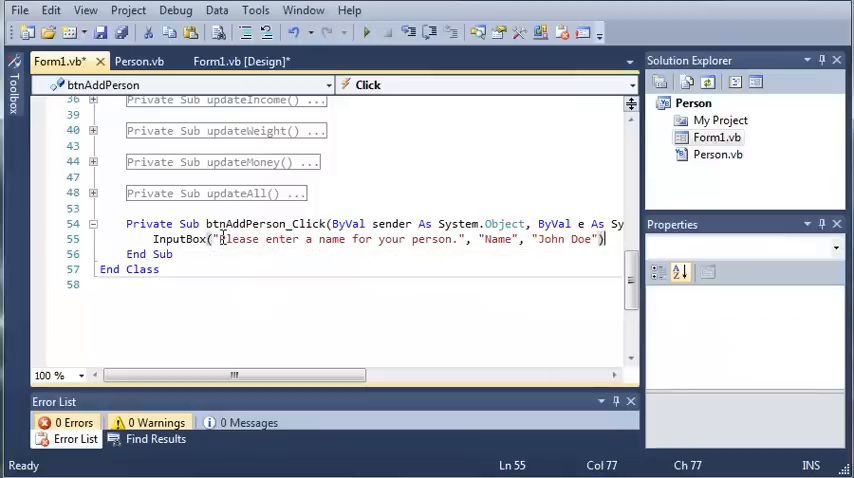
key(enter)
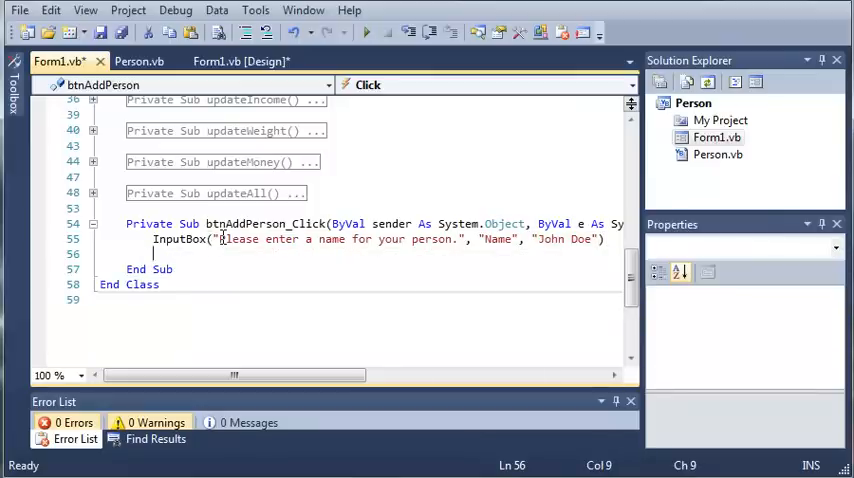
mouse_move(182, 240)
text(Dim name As )
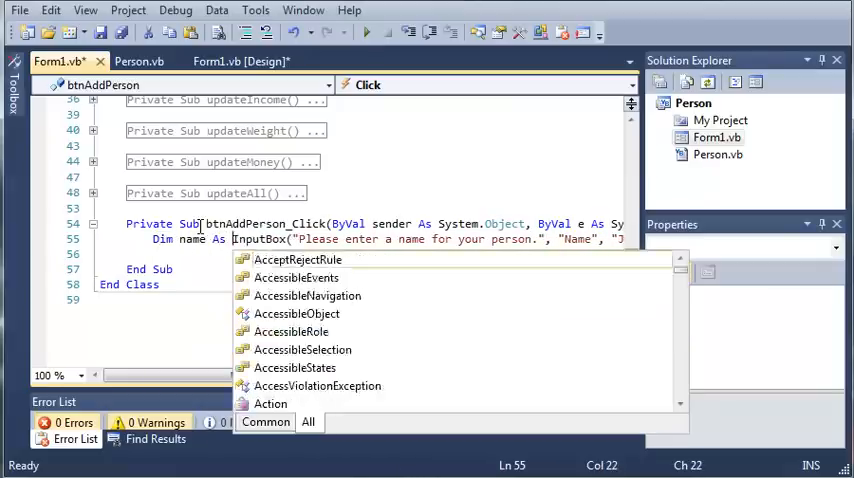
Store the InputBox result in Dim name As String and call addPerson(name).
text(String =)
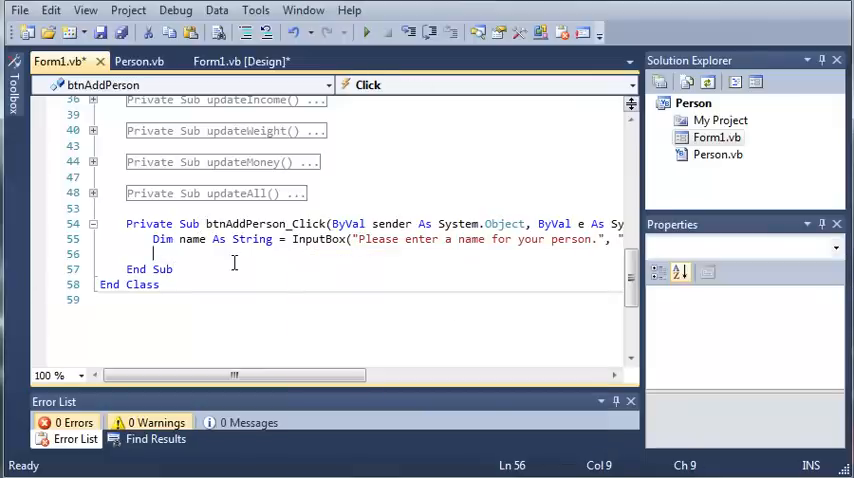
text(creat)
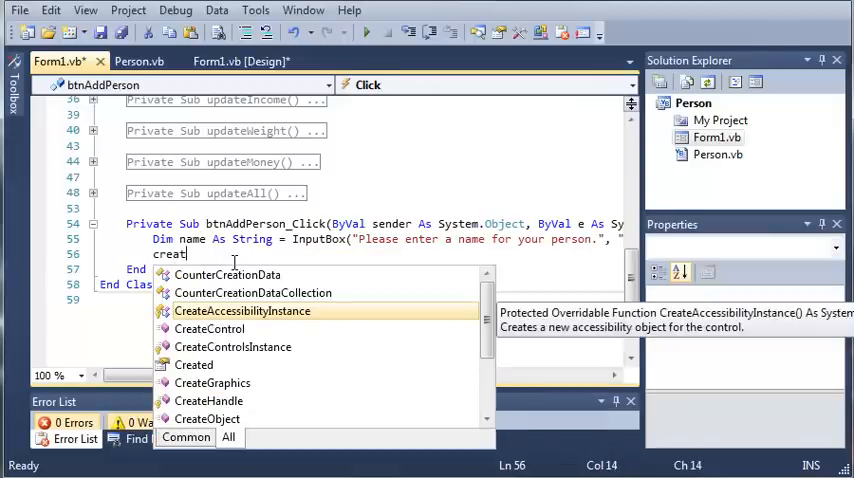
text(e)
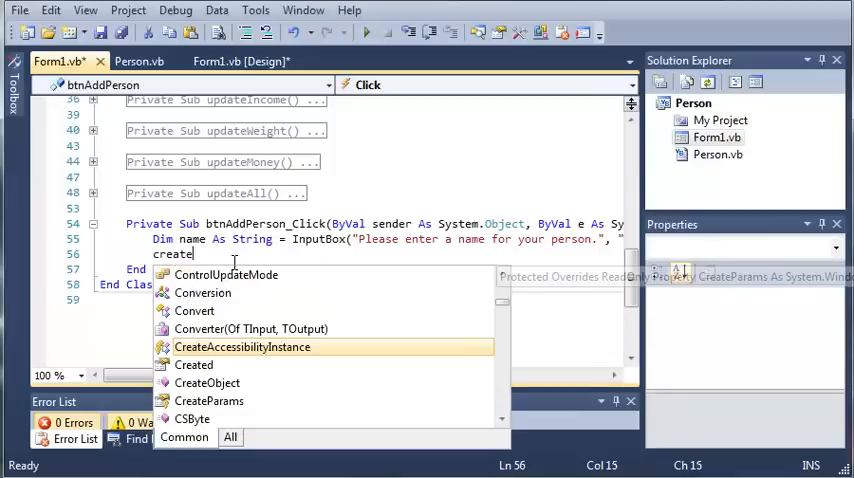
text(addPerson()
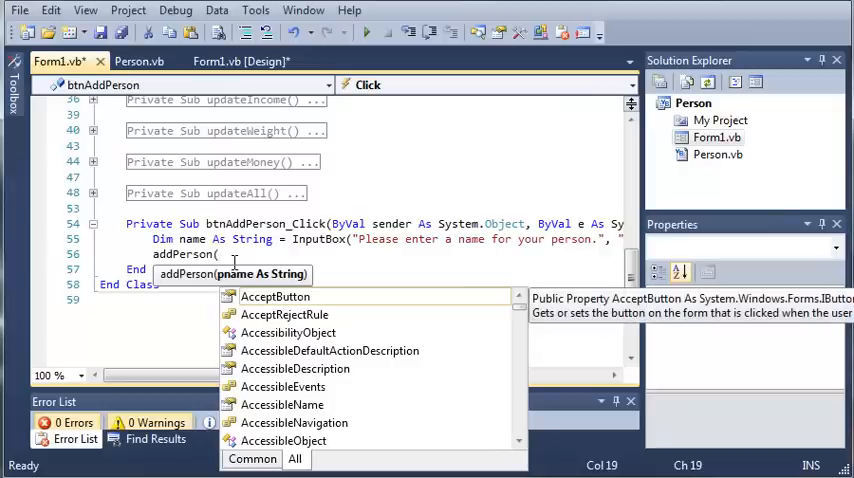
text(name)
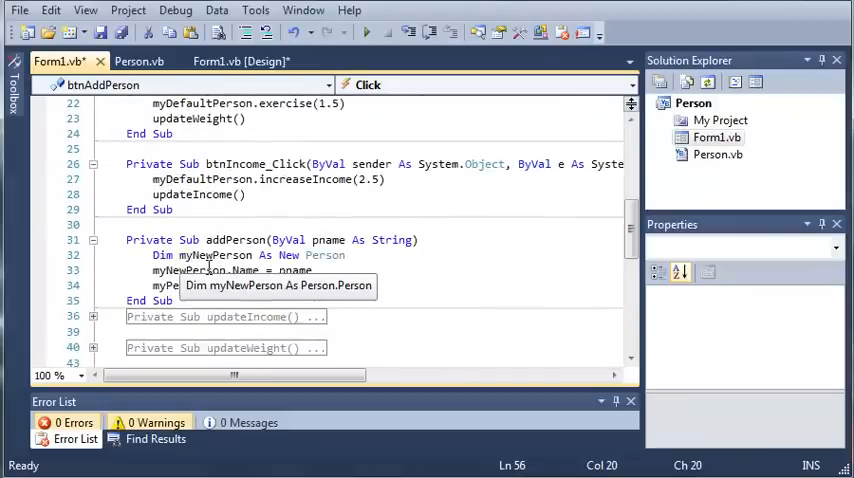
scroll(down, 3)
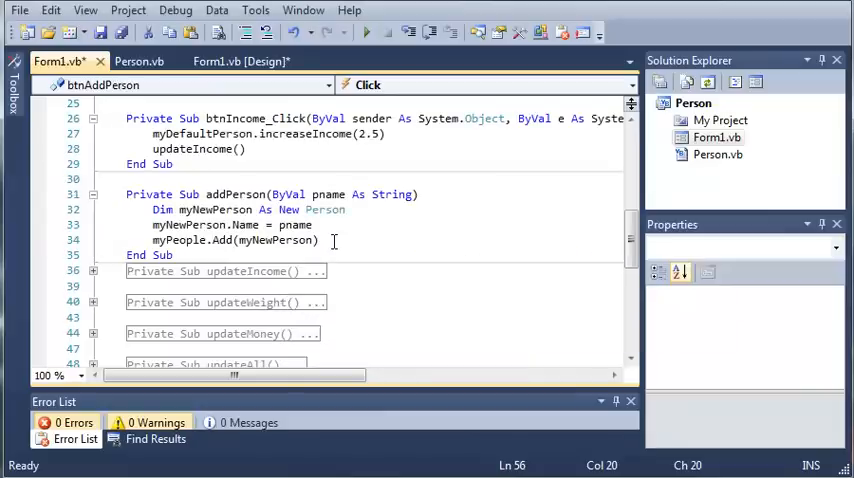
mouse_move(80, 196)
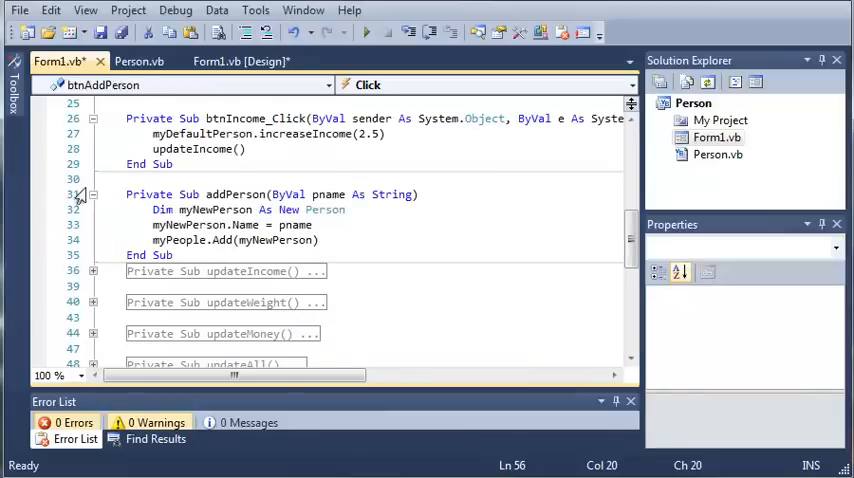
scroll(down, 3)
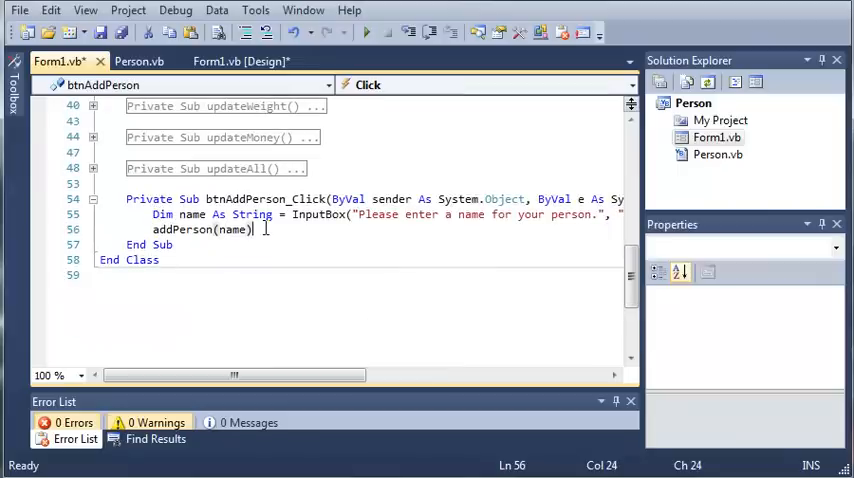
text(listPeople.Items)
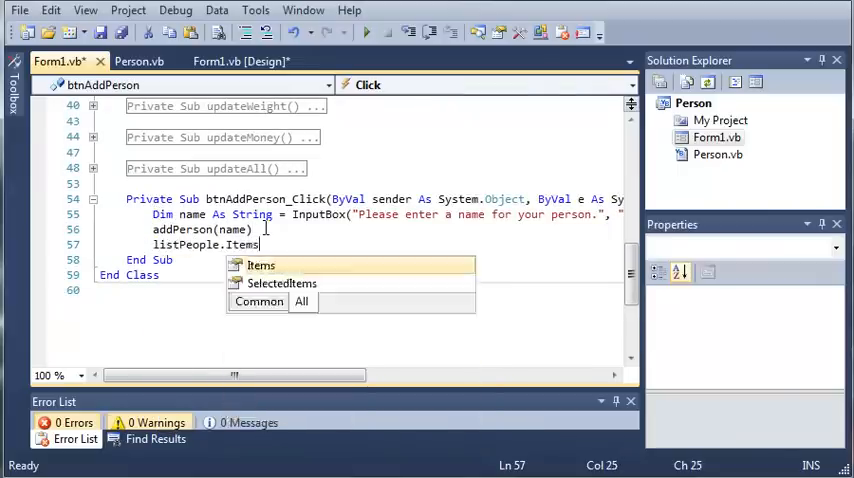
text(.Add()
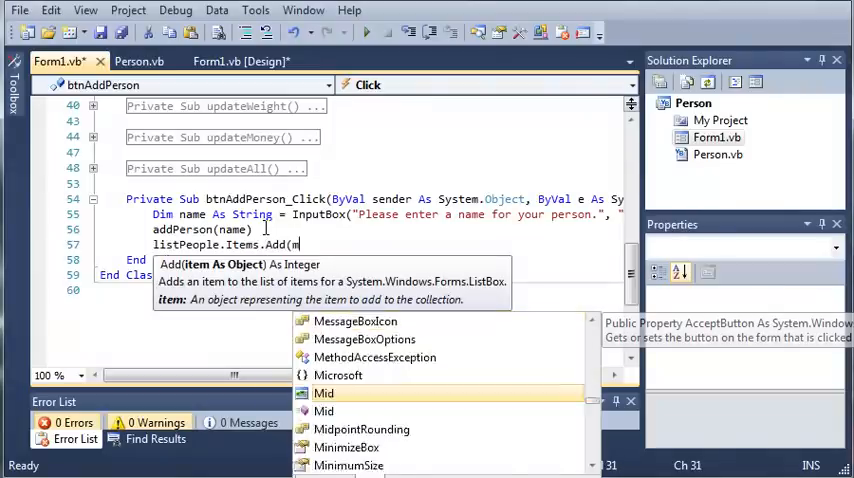
text(myPeopl)
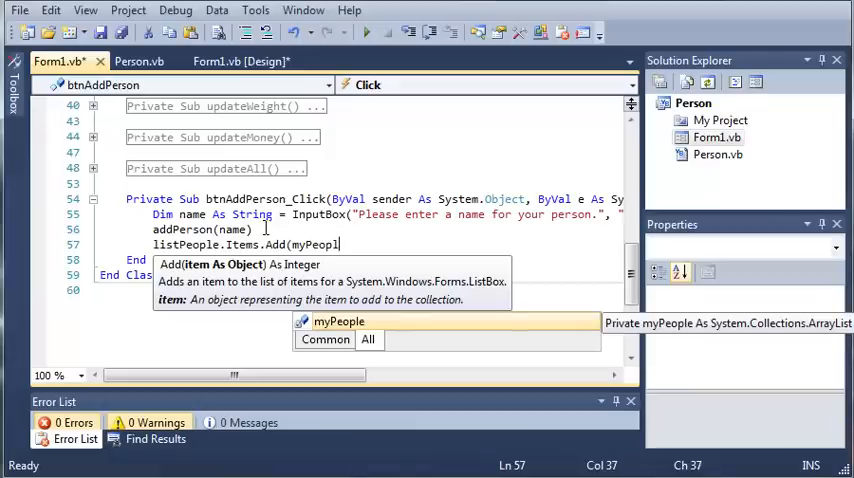
text(e)
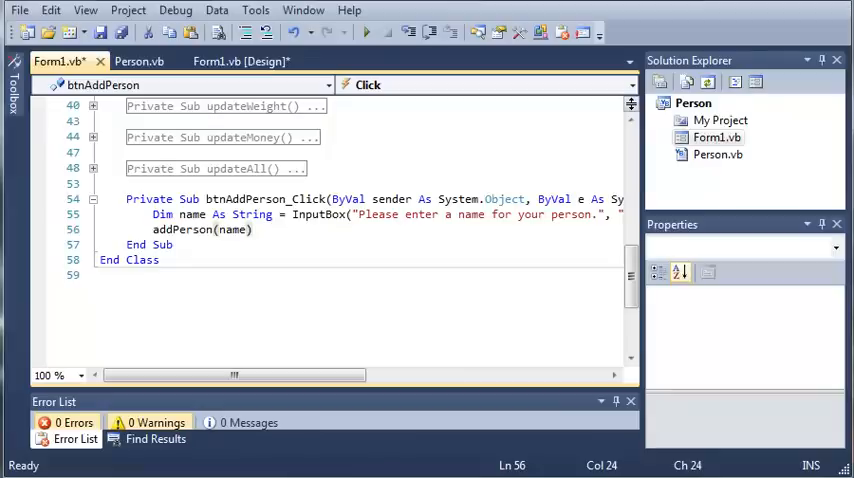
mouse_move(230, 312)
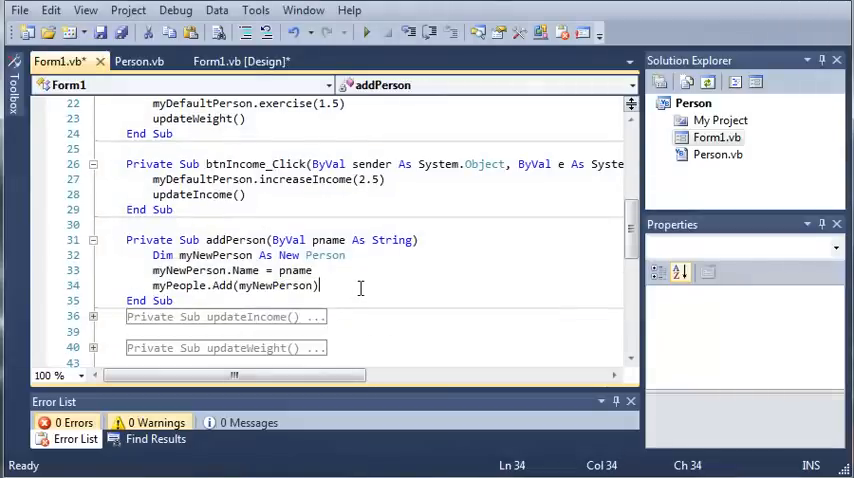
Add listPeople.Items.Add(myNewPerson.Name) after myPeople.Add(myNewPerson).
text(listPeople.Items.Add()
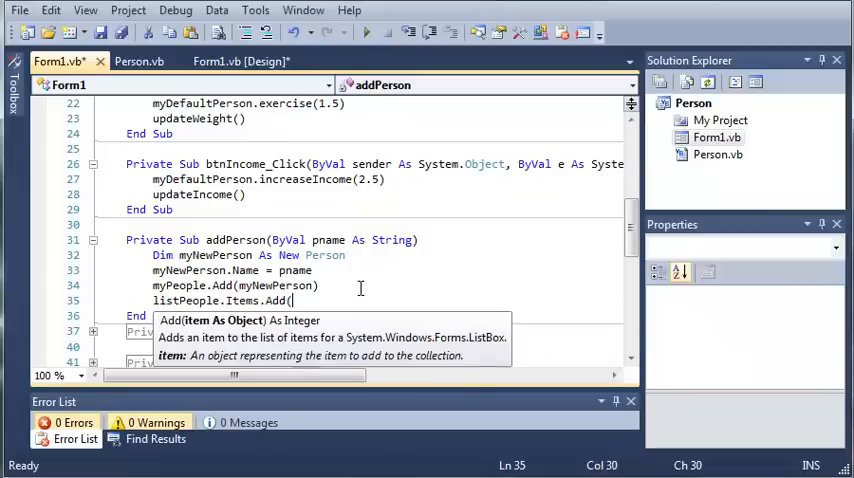
text(myNew)
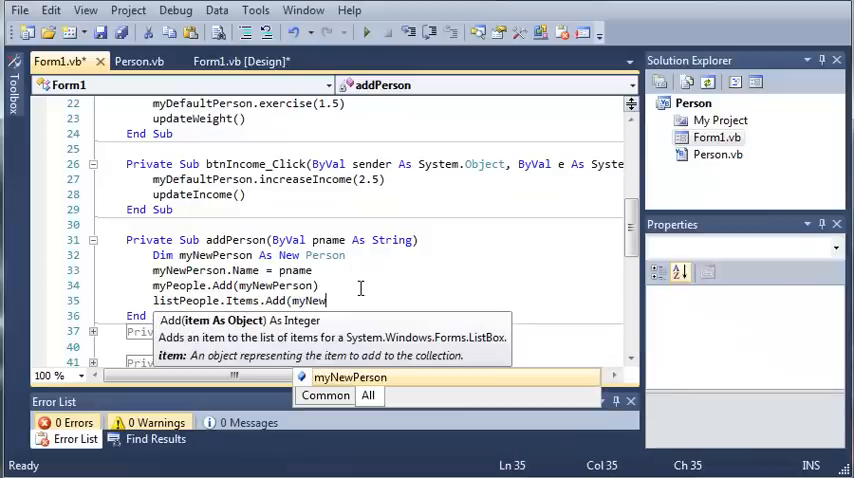
text(.Name))
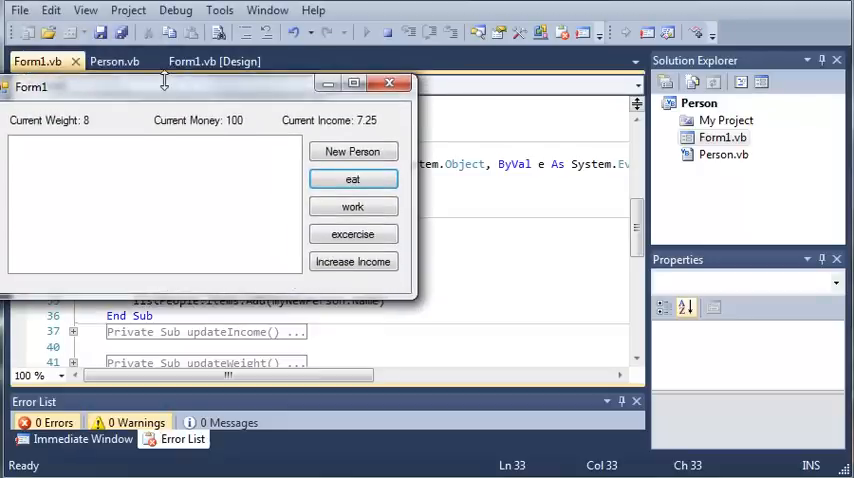
Run the app, add a person named Sam via the InputBox, confirm Sam is listed, close the form.
click(352, 152)
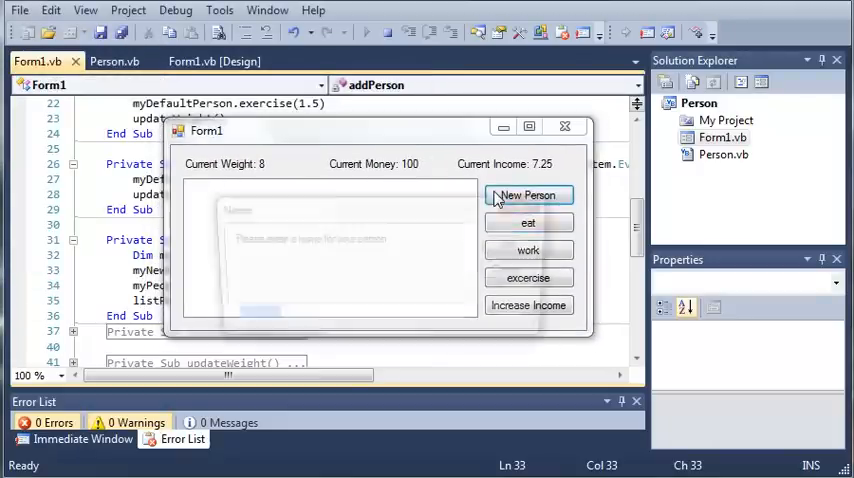
click(528, 196)
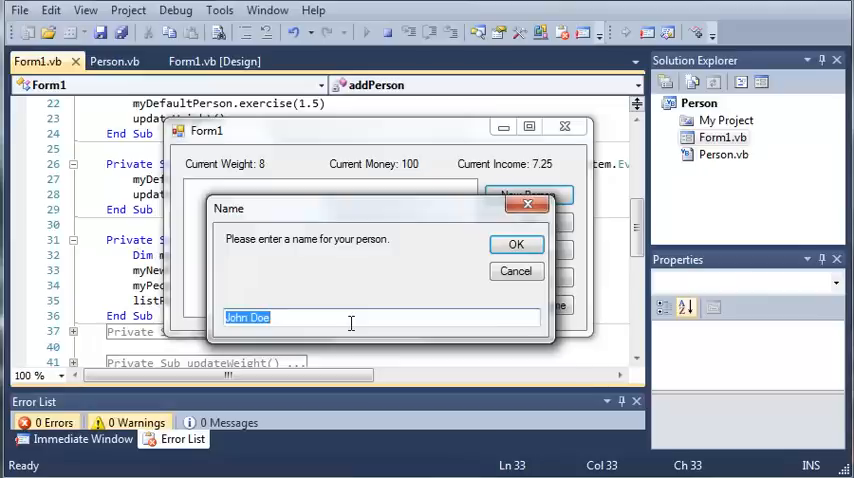
text(Sam)
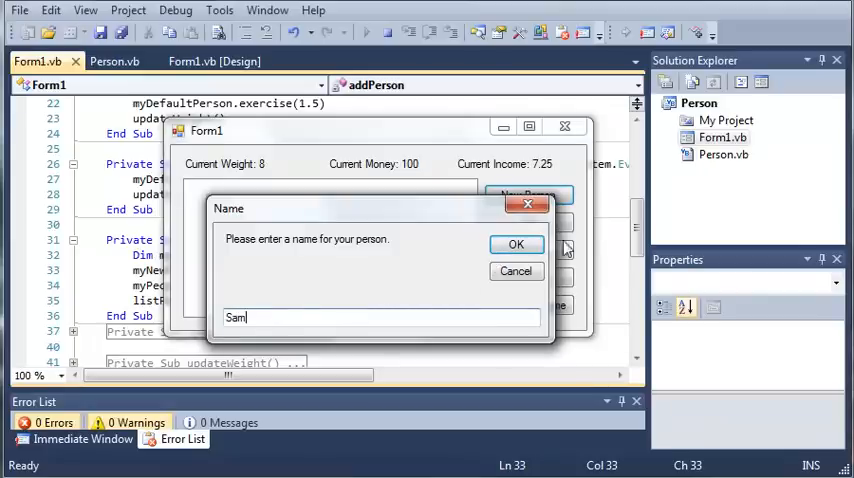
click(516, 244)
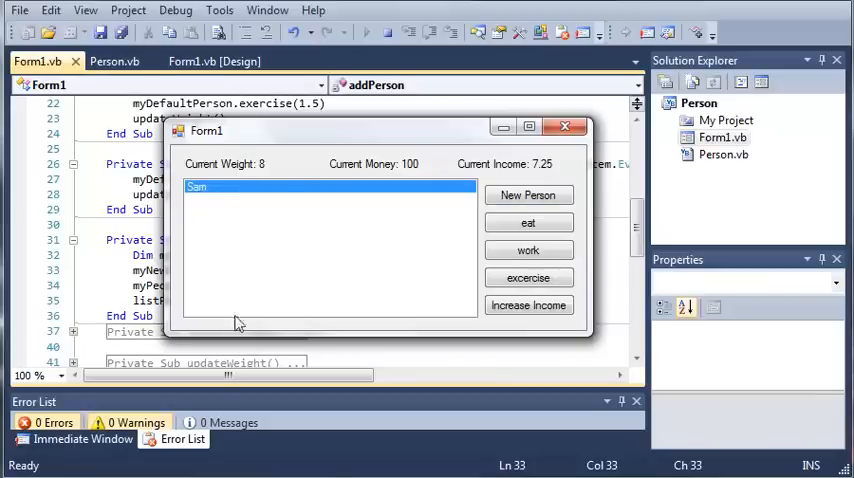
mouse_move(248, 244)
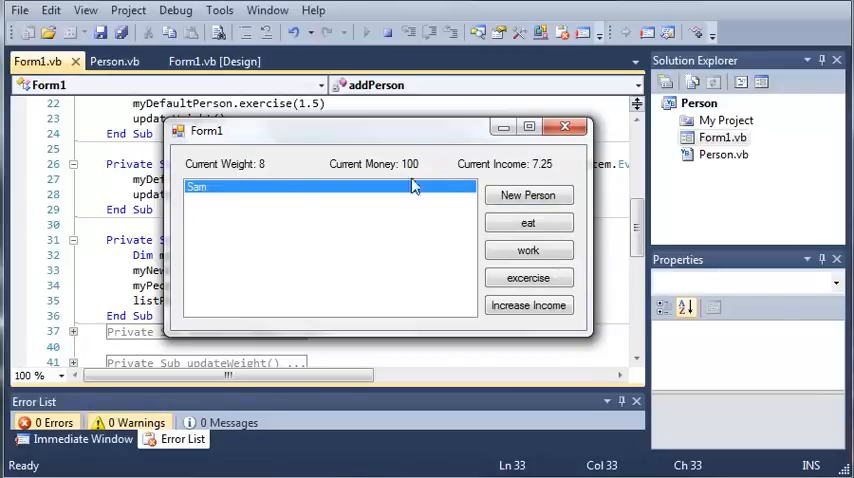
click(564, 126)
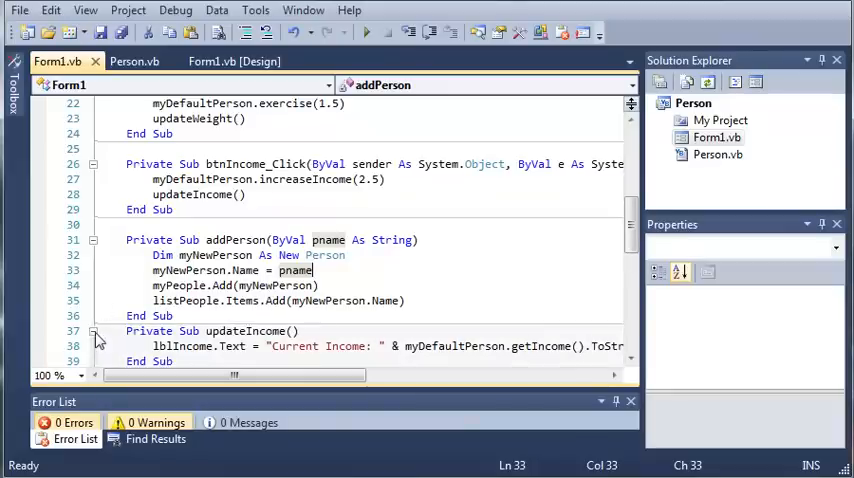
click(92, 332)
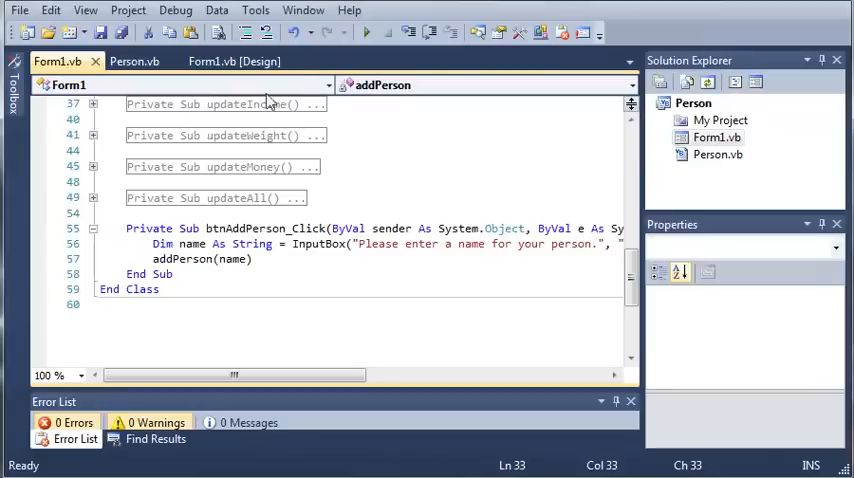
click(234, 60)
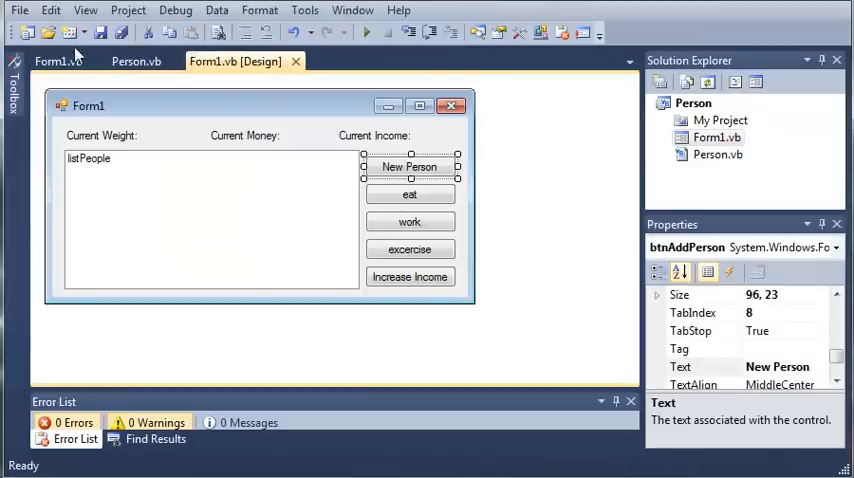
click(136, 60)
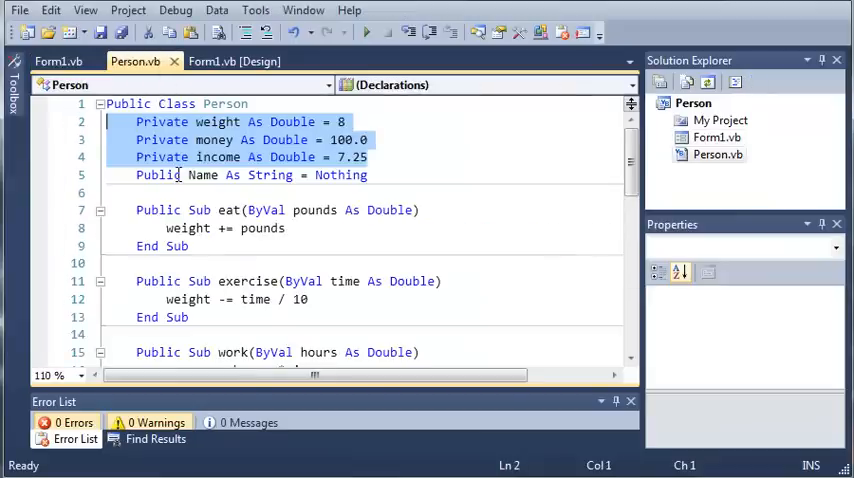
click(58, 60)
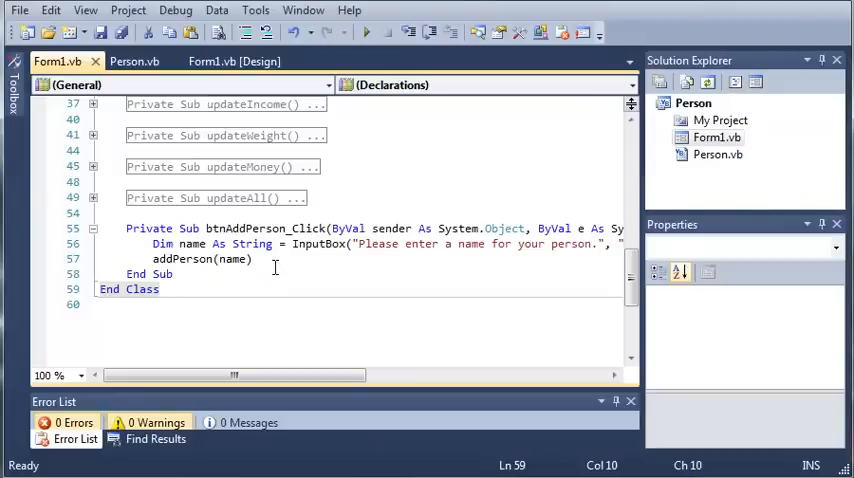
mouse_move(242, 330)
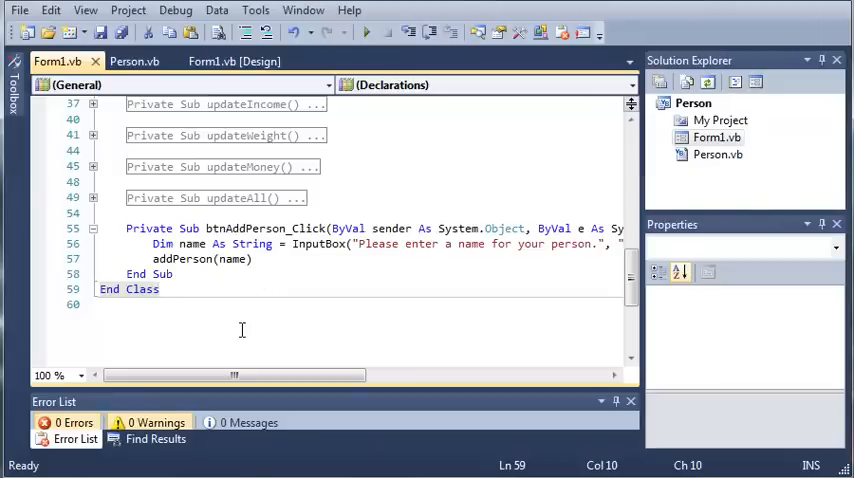